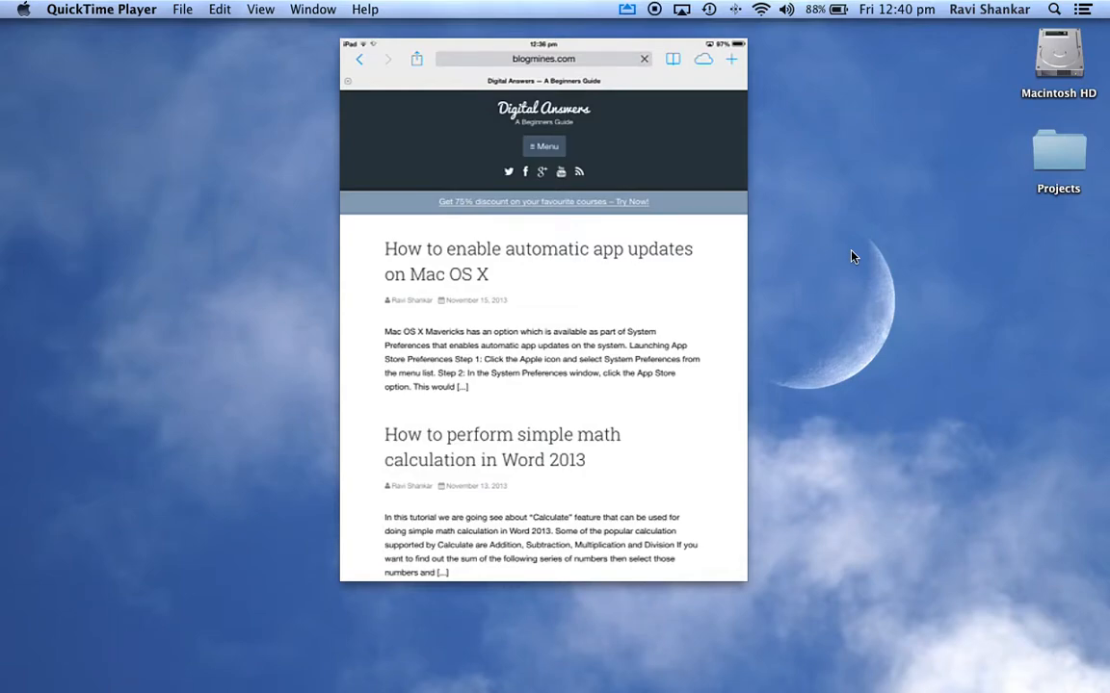
Step: Start typing a search in the address field, then cancel it and return to the page
left_click(644, 58)
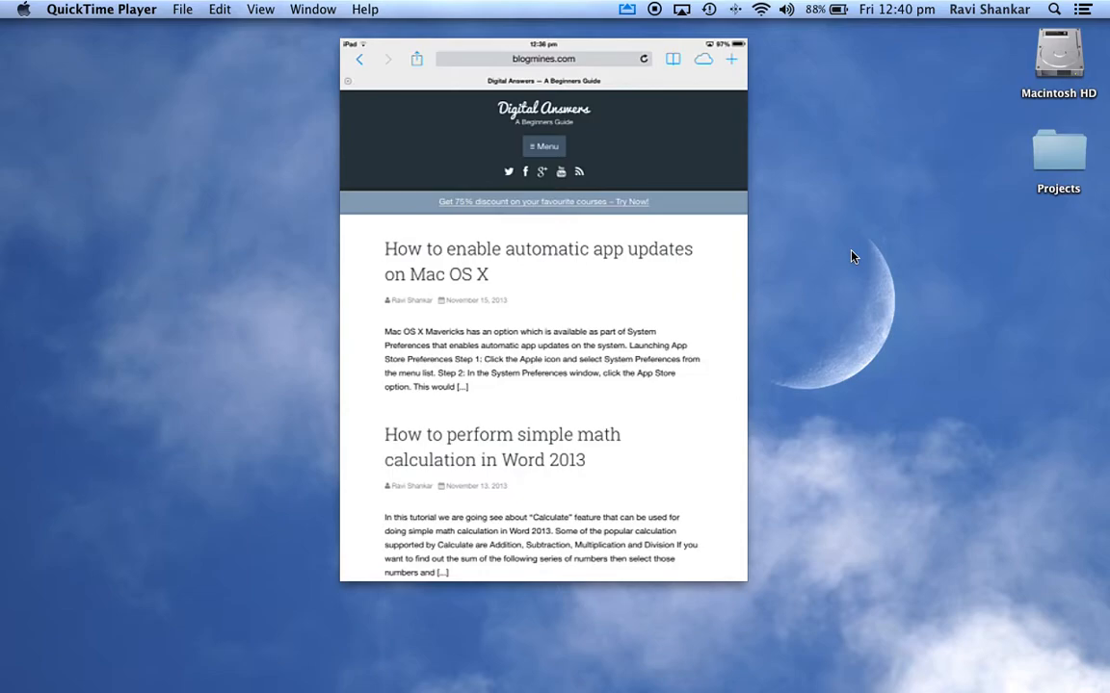
left_click(543, 57)
type("cle")
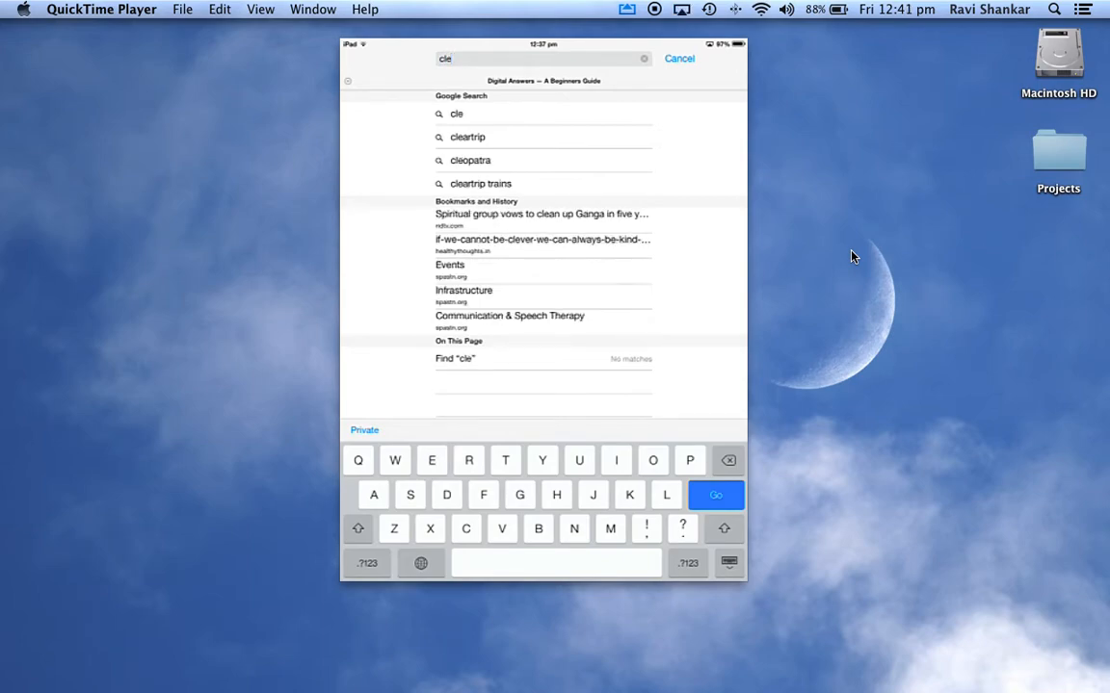
type("ar")
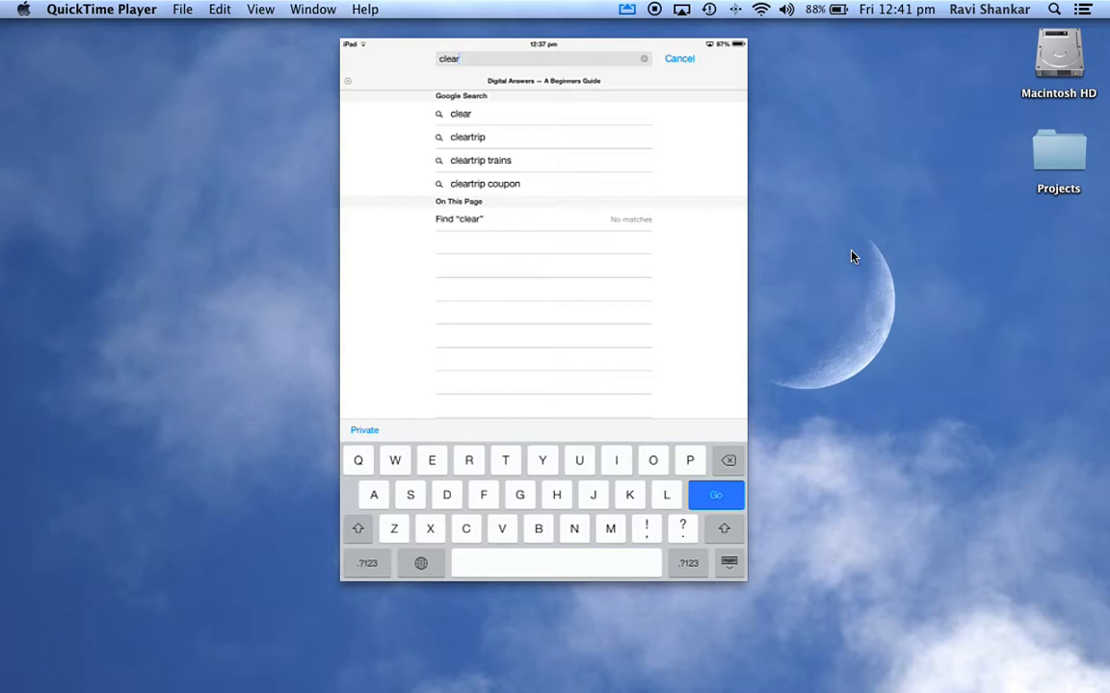
type("re")
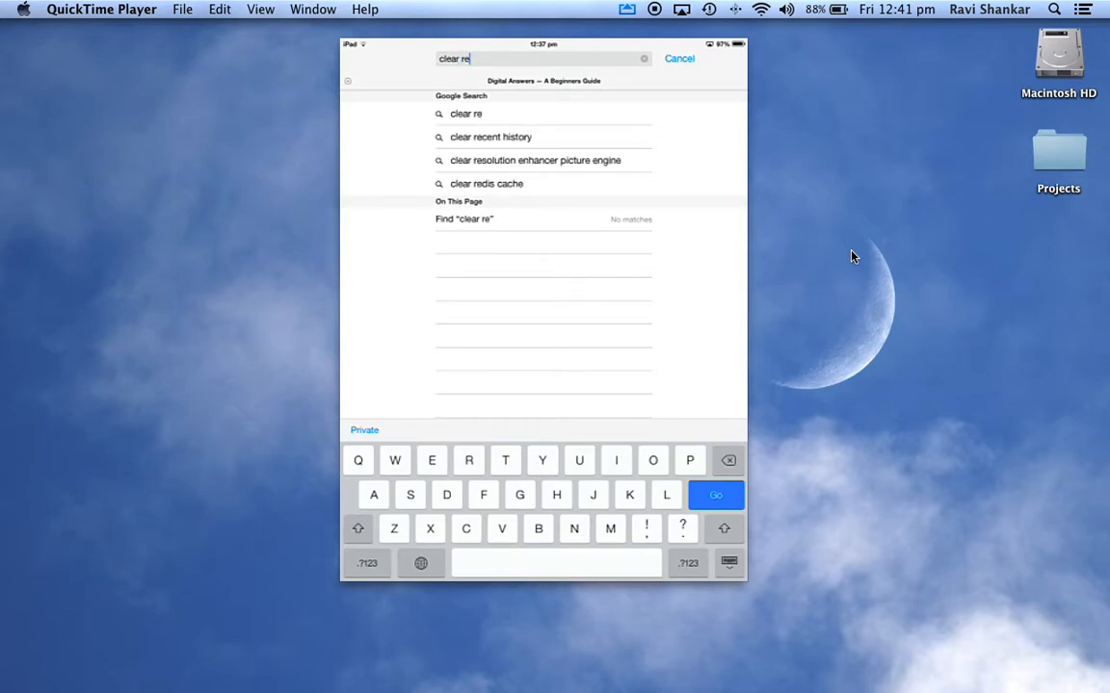
left_click(678, 58)
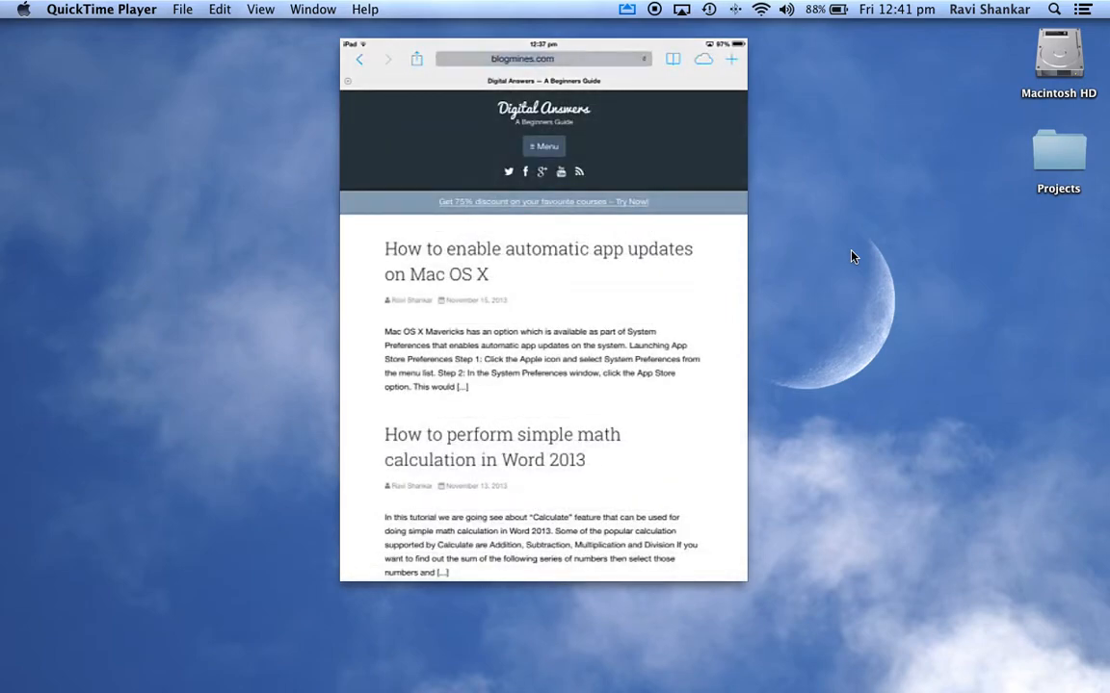
Step: Show the browsing History list in the Safari sidebar beside the blog page
left_click(543, 58)
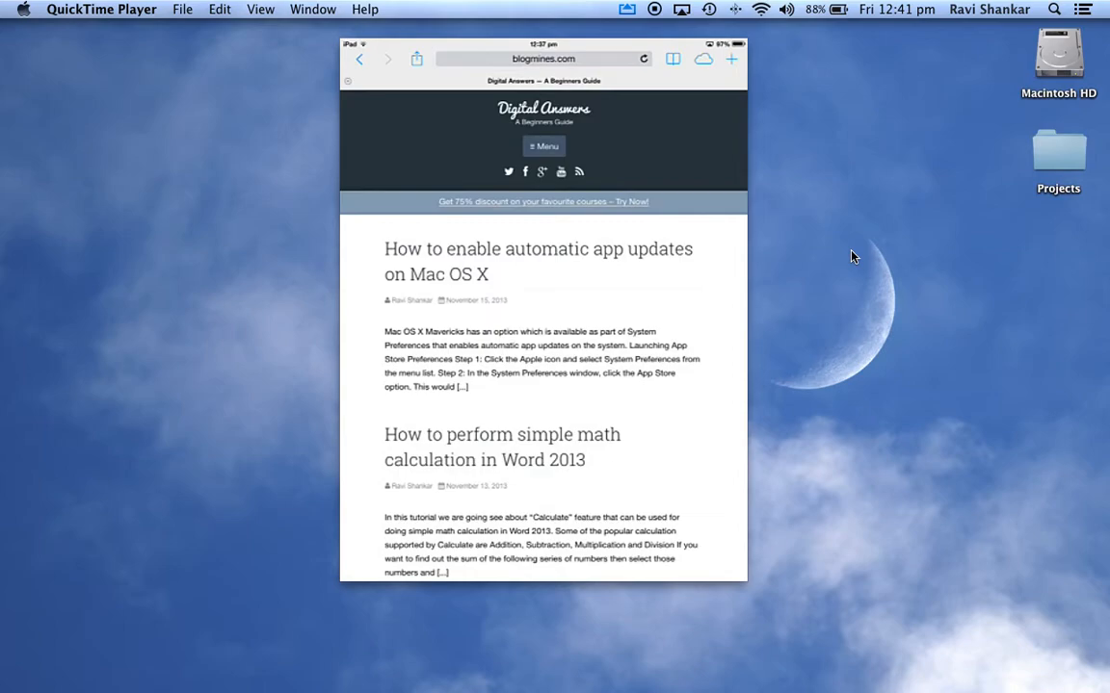
left_click(673, 58)
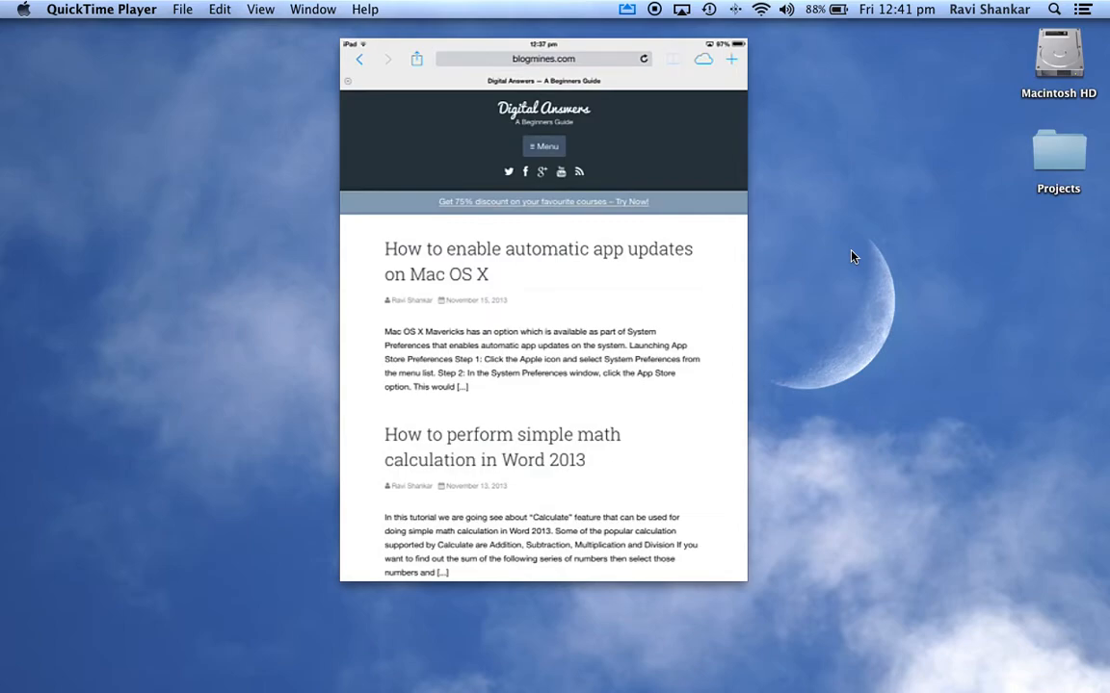
left_click(671, 58)
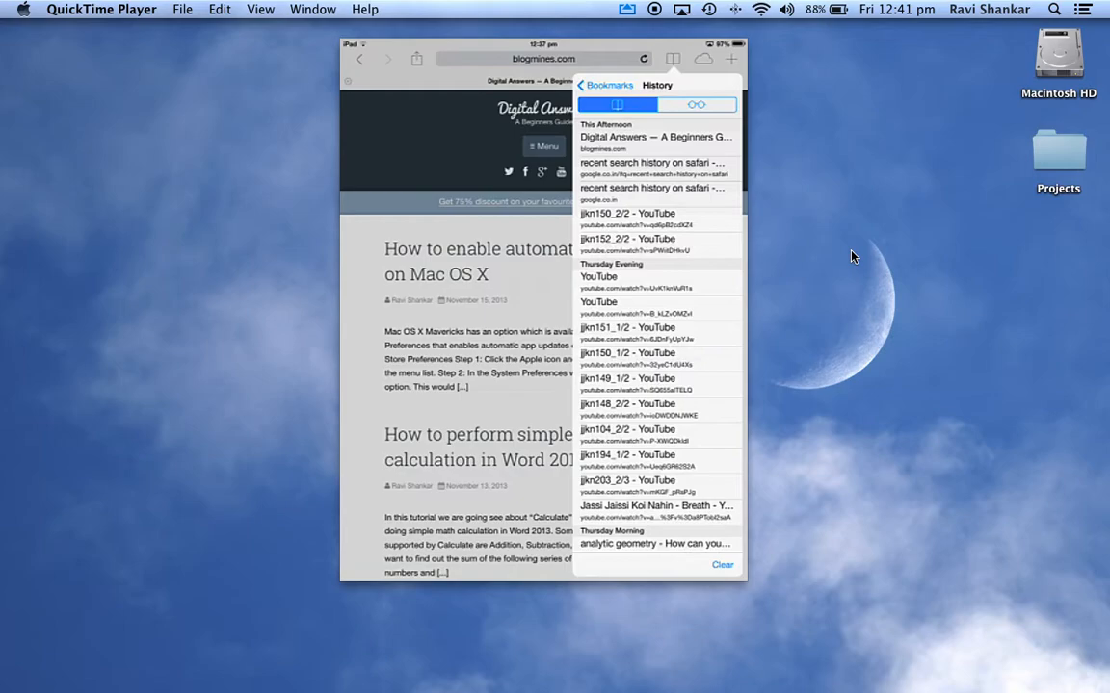
left_click(605, 85)
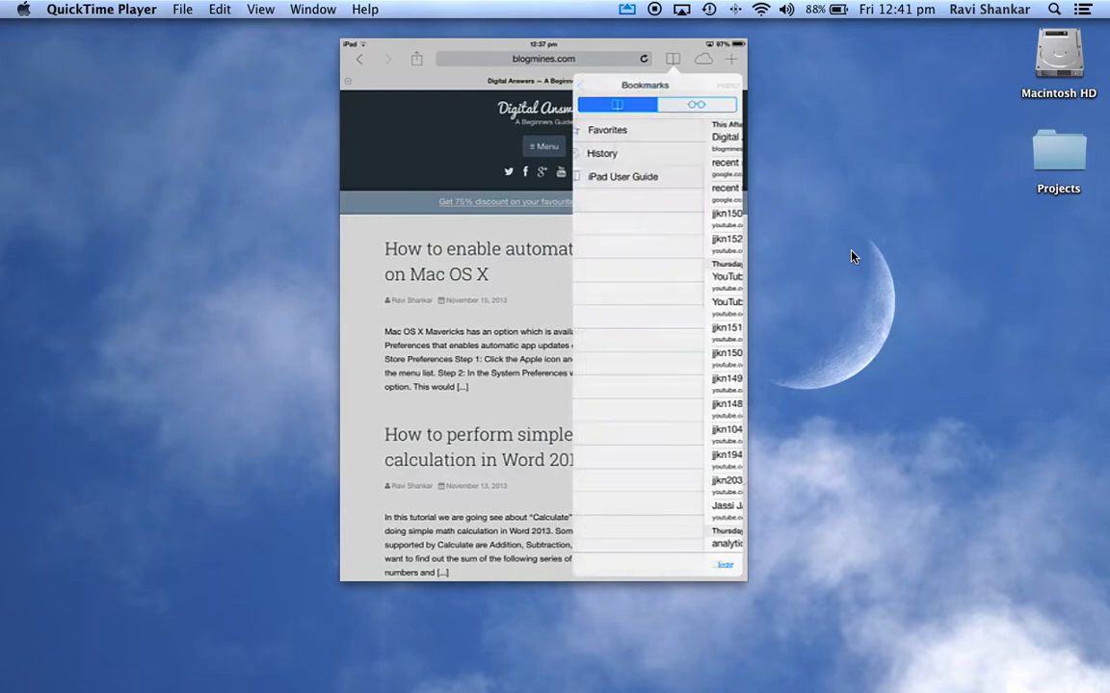
left_click(617, 104)
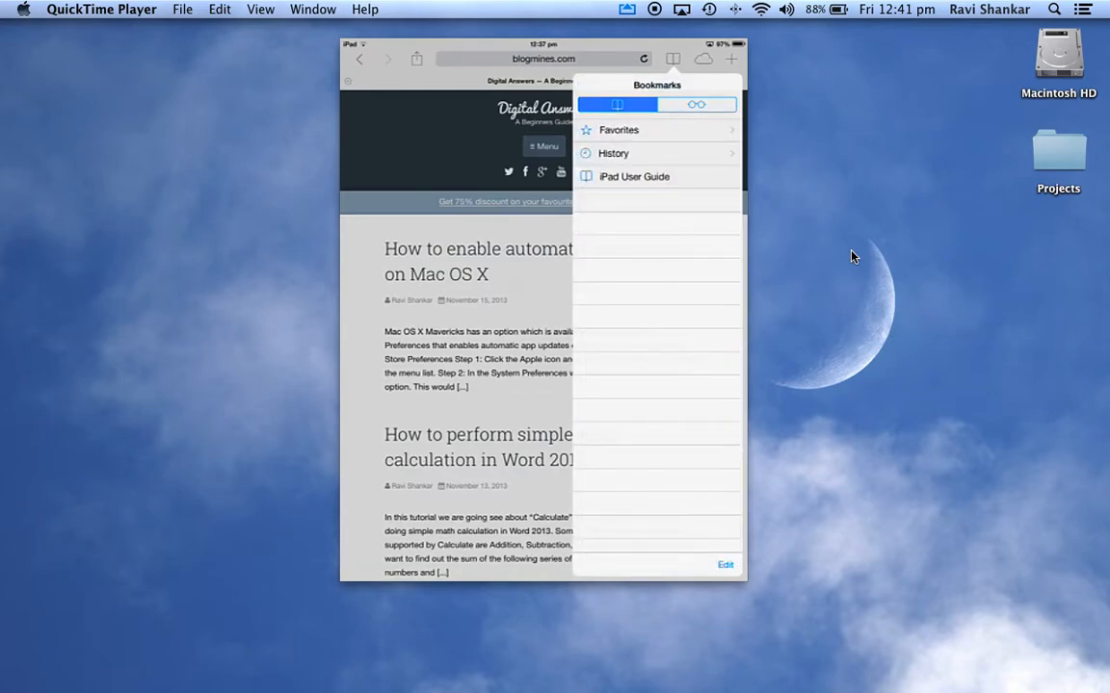
left_click(612, 154)
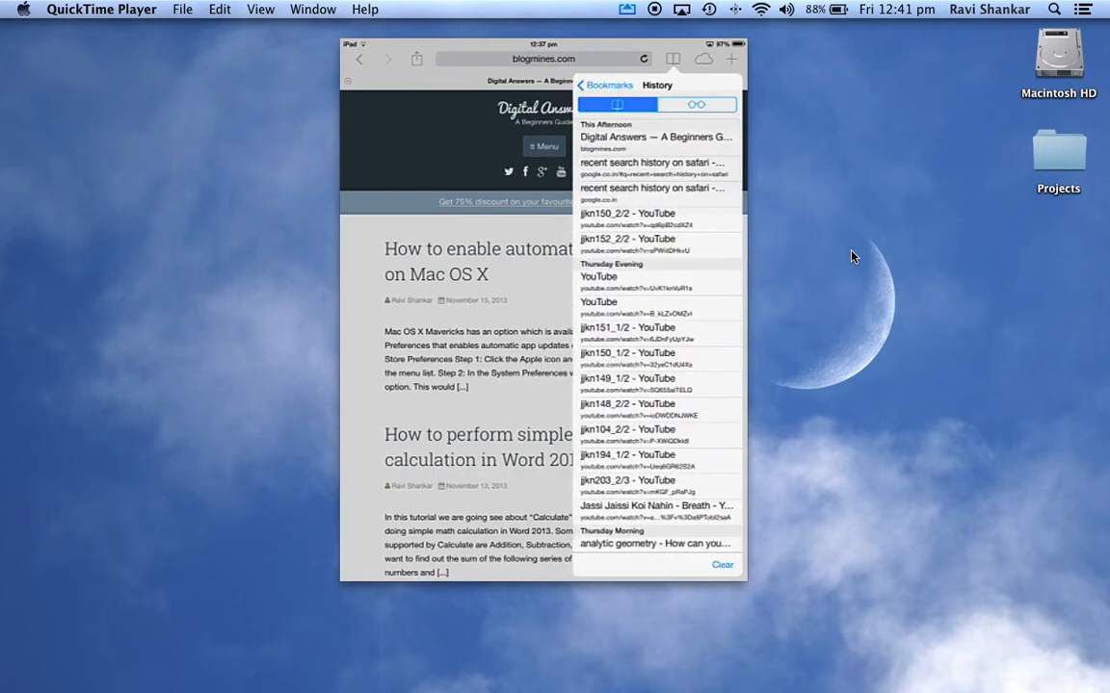
scroll("down", 3)
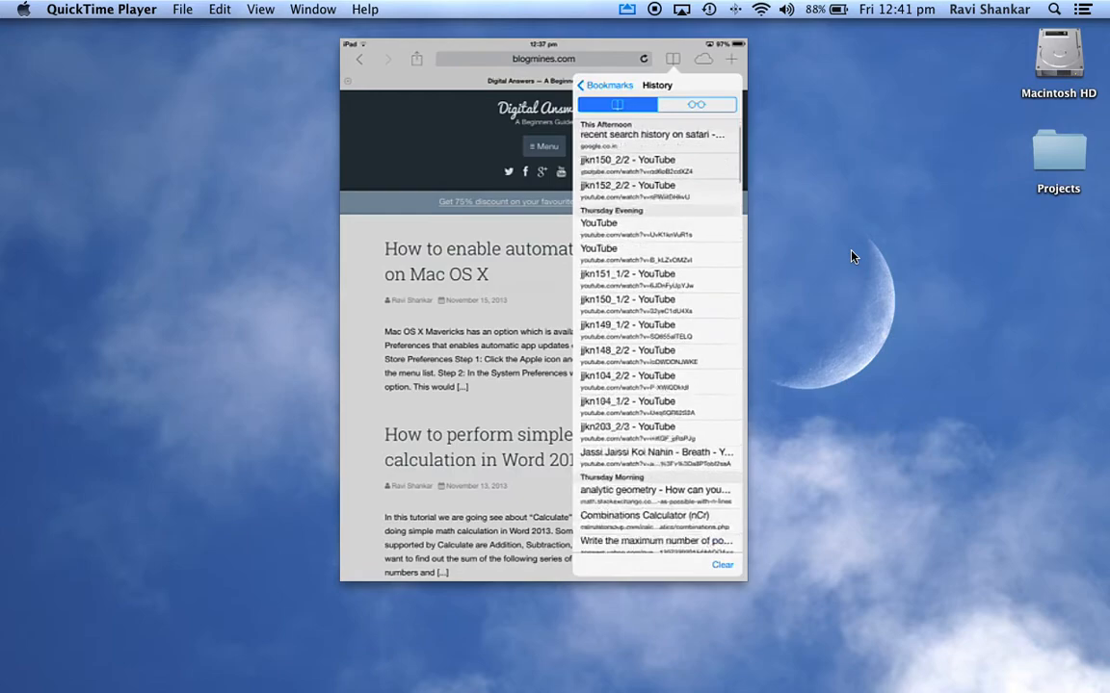
scroll("down", 3)
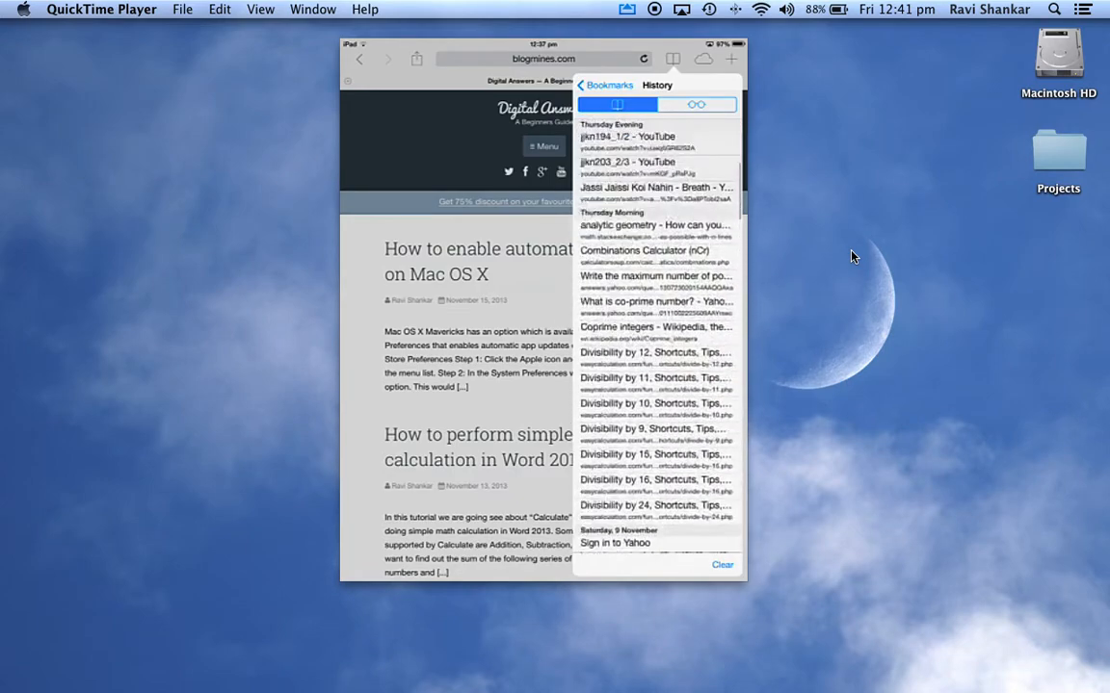
scroll("down", 3)
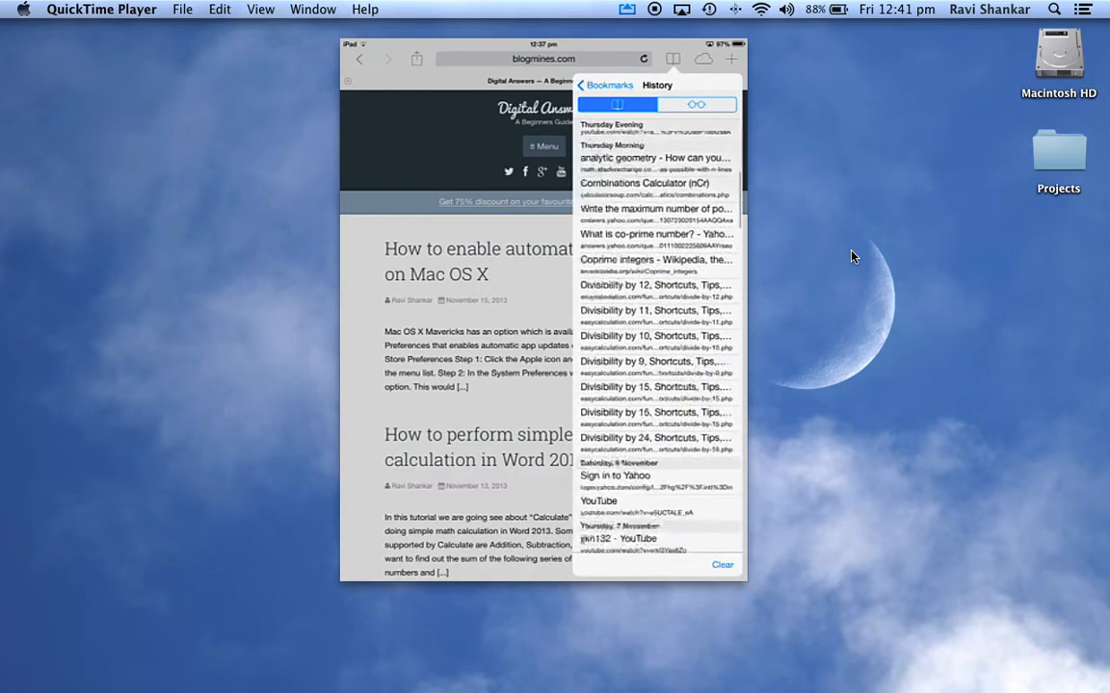
scroll("down", 3)
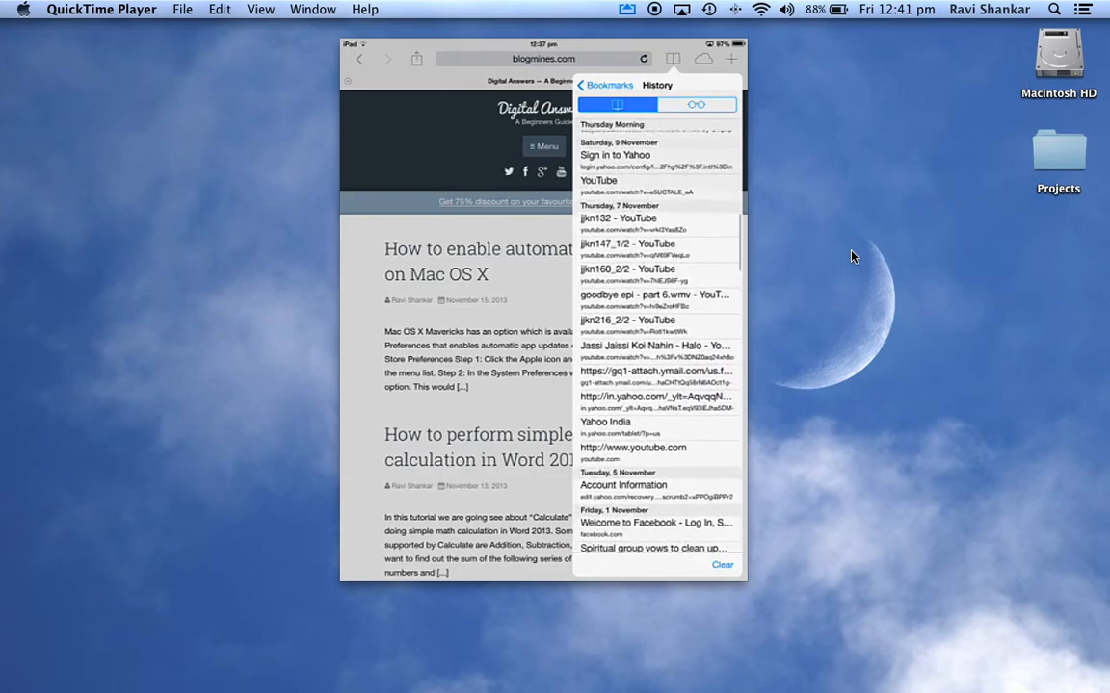
scroll("up", 3)
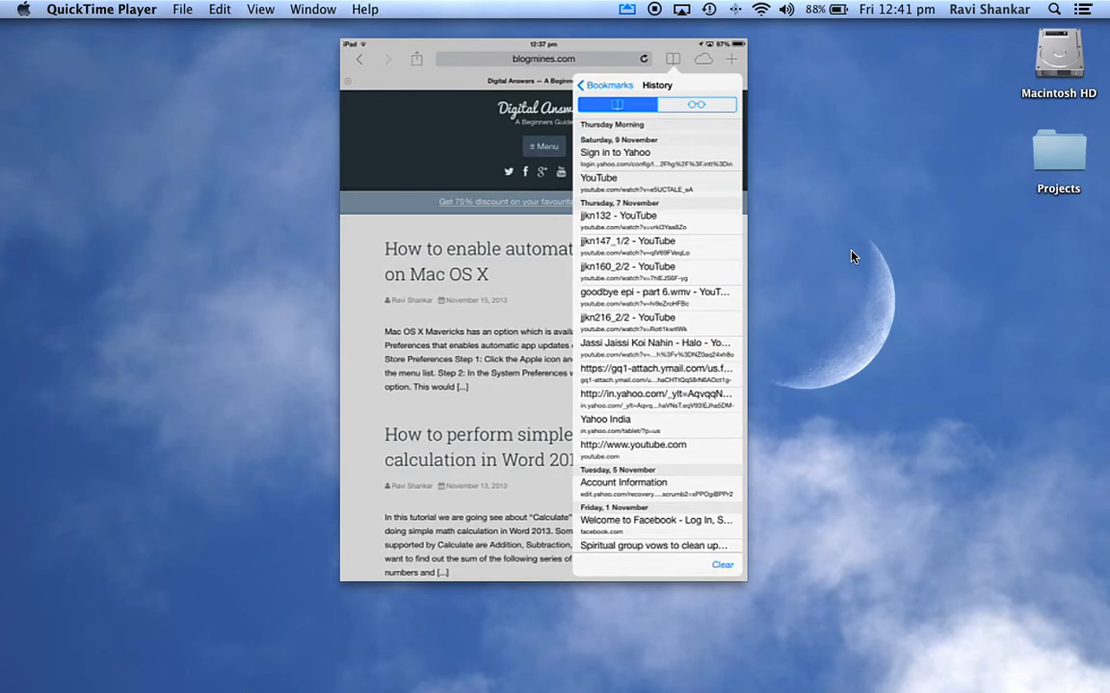
Step: Clear all browsing history and confirm, leaving the History list empty
left_click(720, 567)
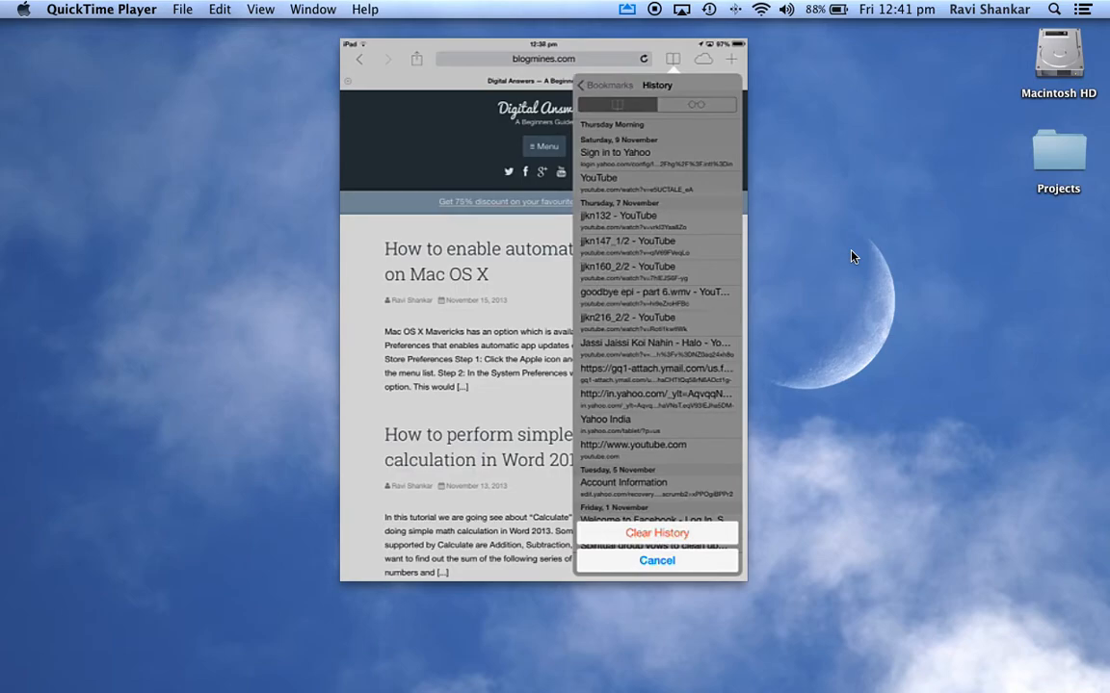
left_click(657, 532)
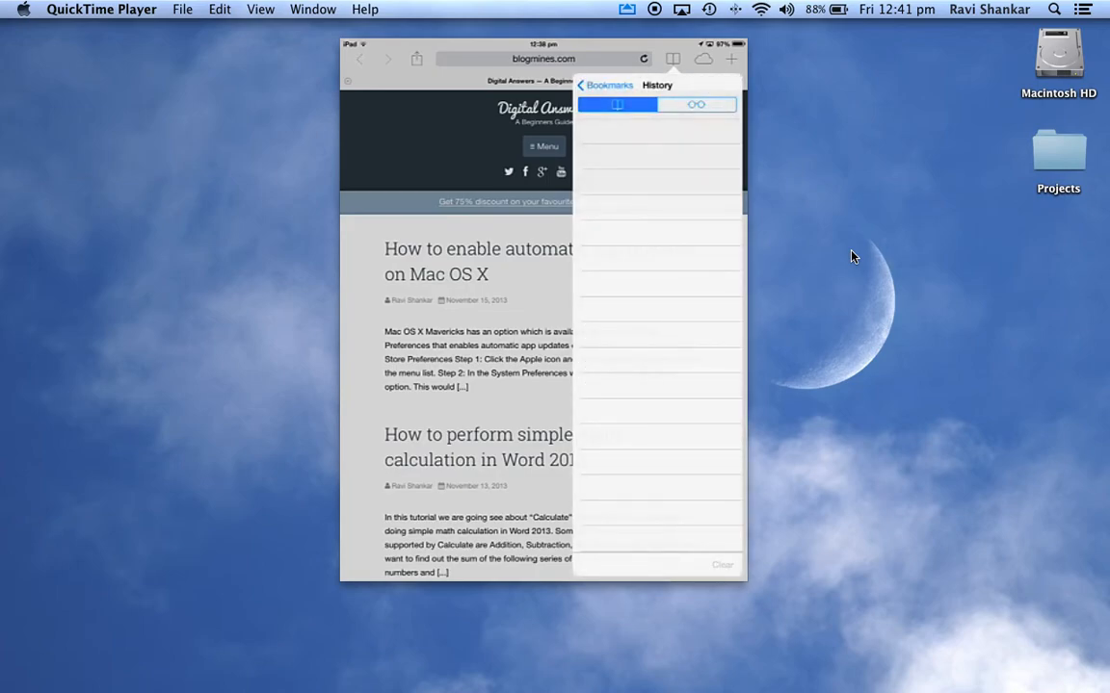